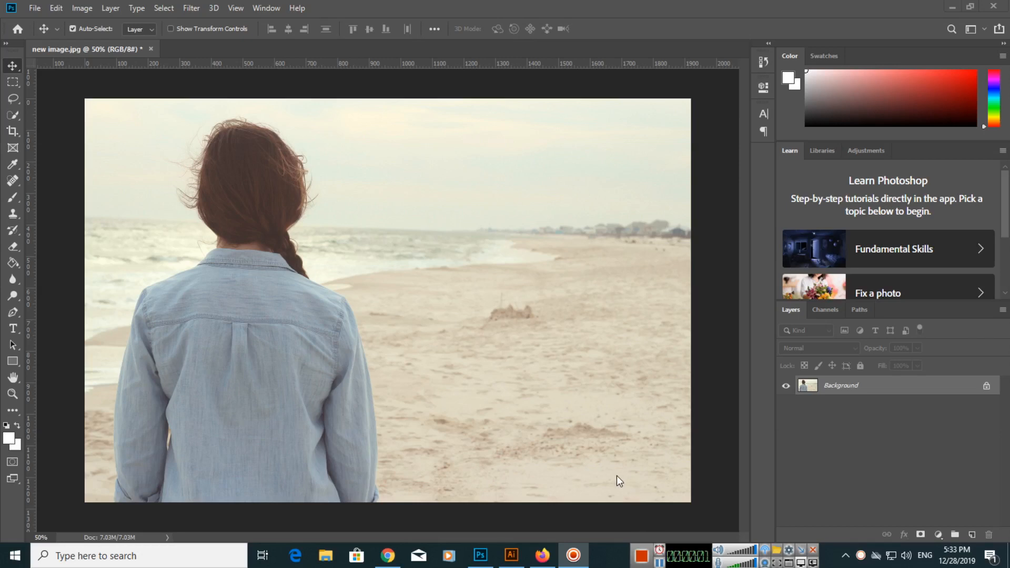
mouse_move(473, 304)
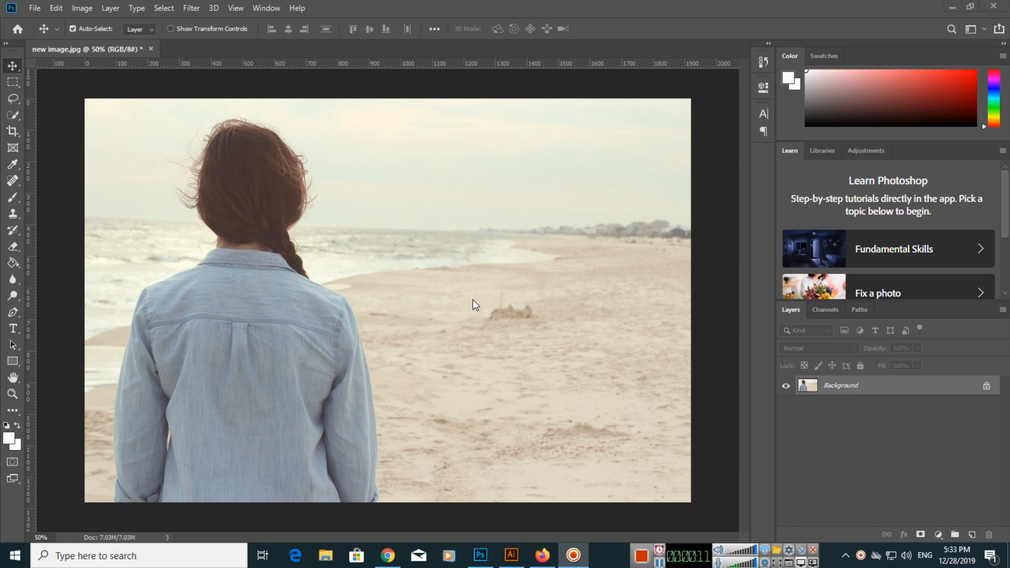
mouse_move(421, 294)
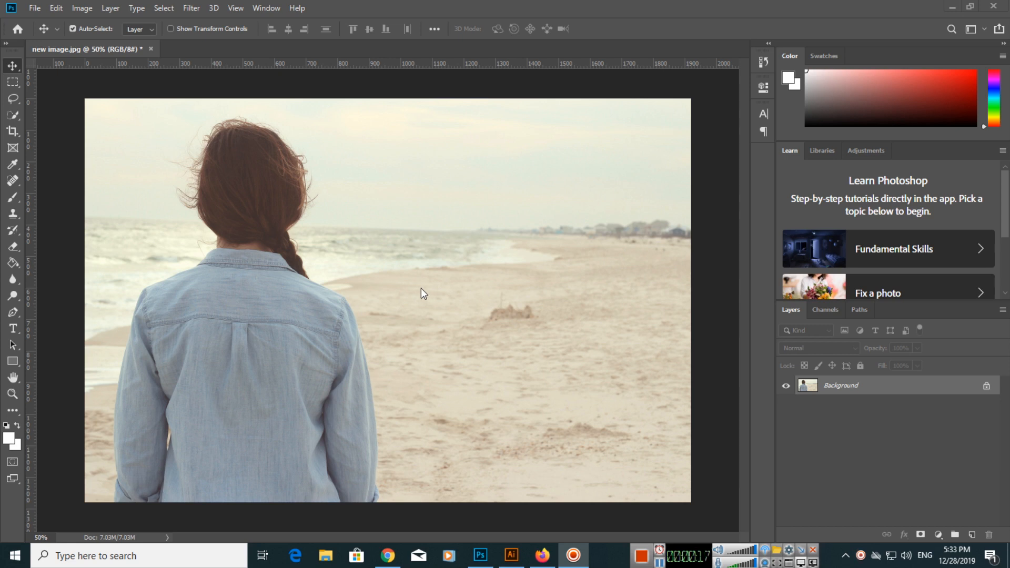
mouse_move(414, 285)
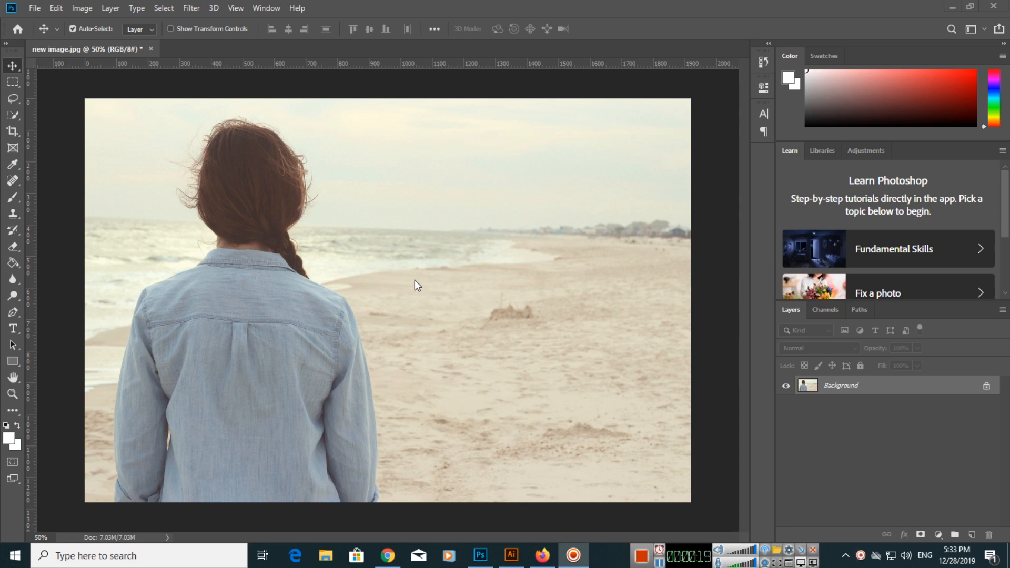
mouse_move(282, 199)
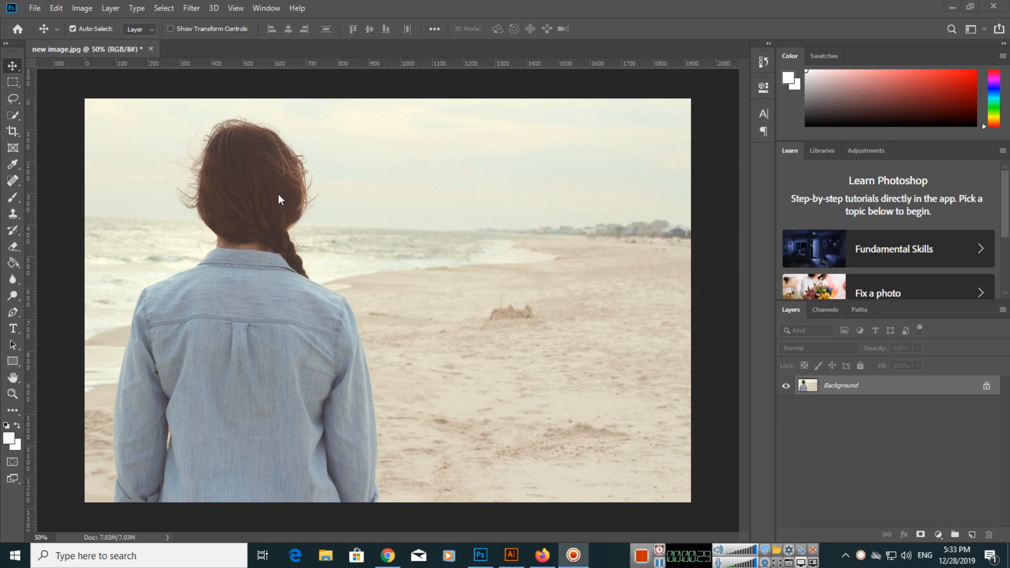
mouse_move(274, 208)
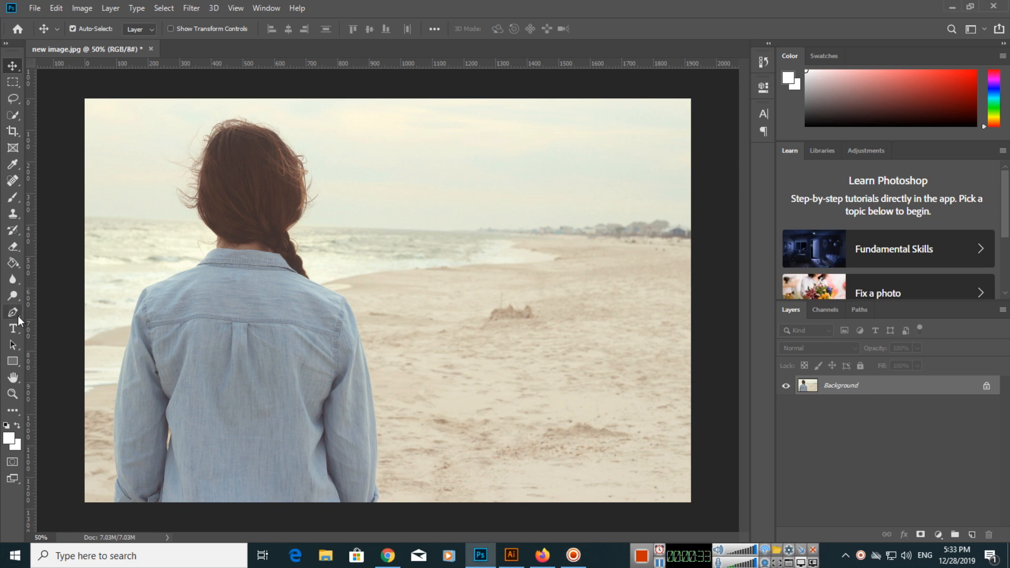
Choose the standard Pen Tool and set its mode to Path instead of Shape
left_click(13, 312)
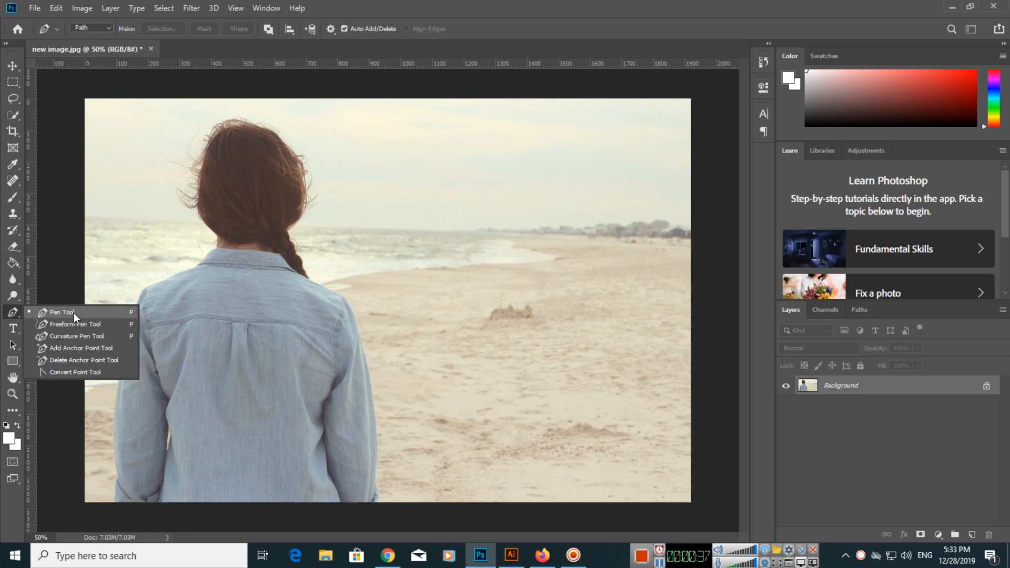
left_click(60, 312)
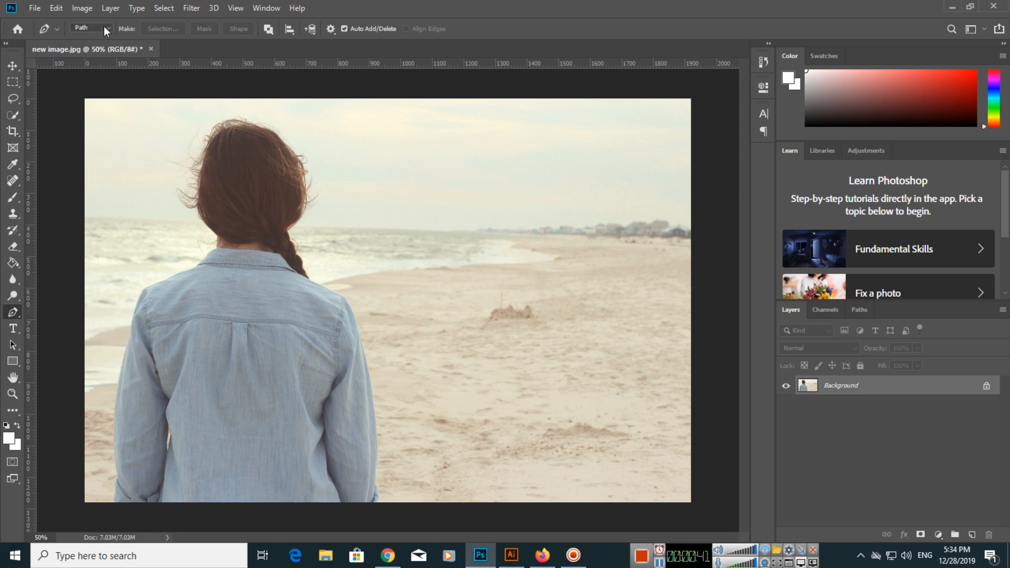
left_click(91, 28)
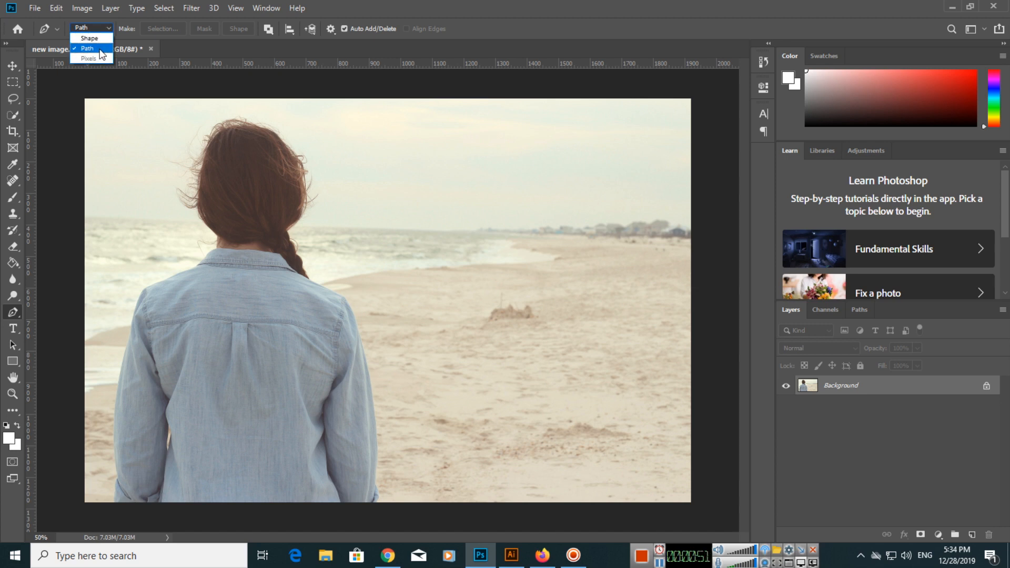
left_click(87, 48)
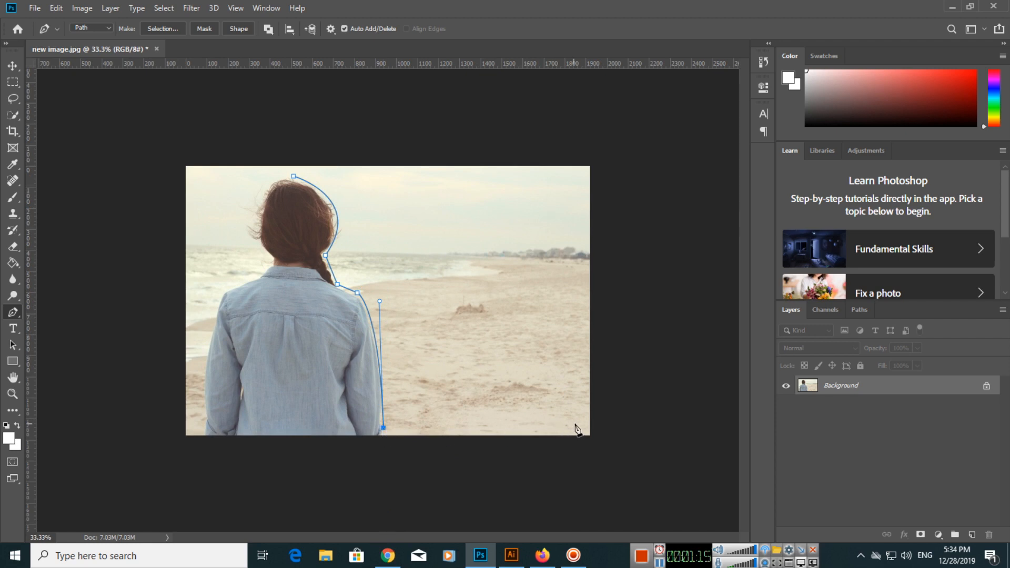
Add a corner anchor point near the photo's bottom-right to enclose the beach area
left_click(578, 177)
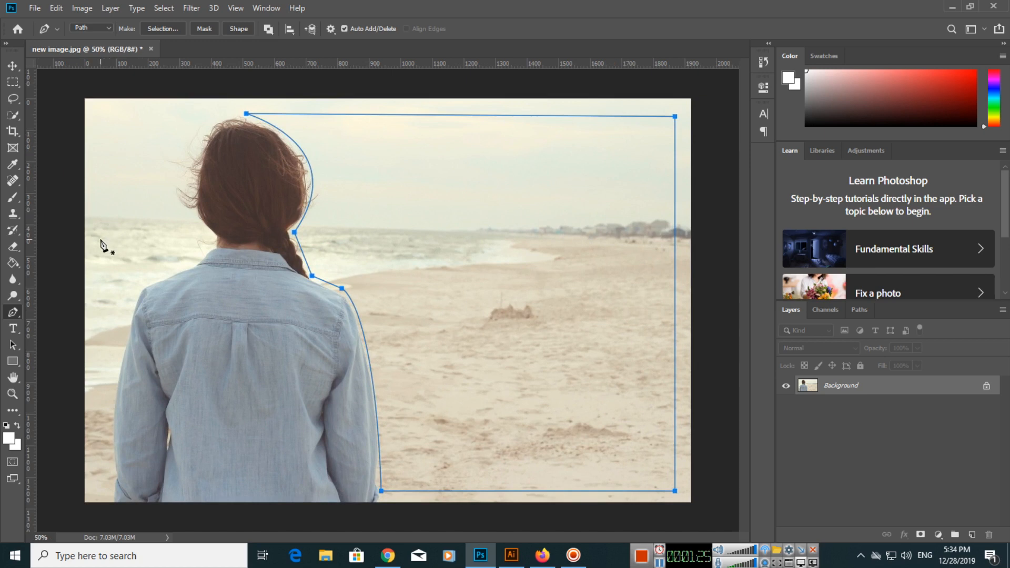
Activate the Horizontal Type Tool with the closed path still in place
left_click(12, 328)
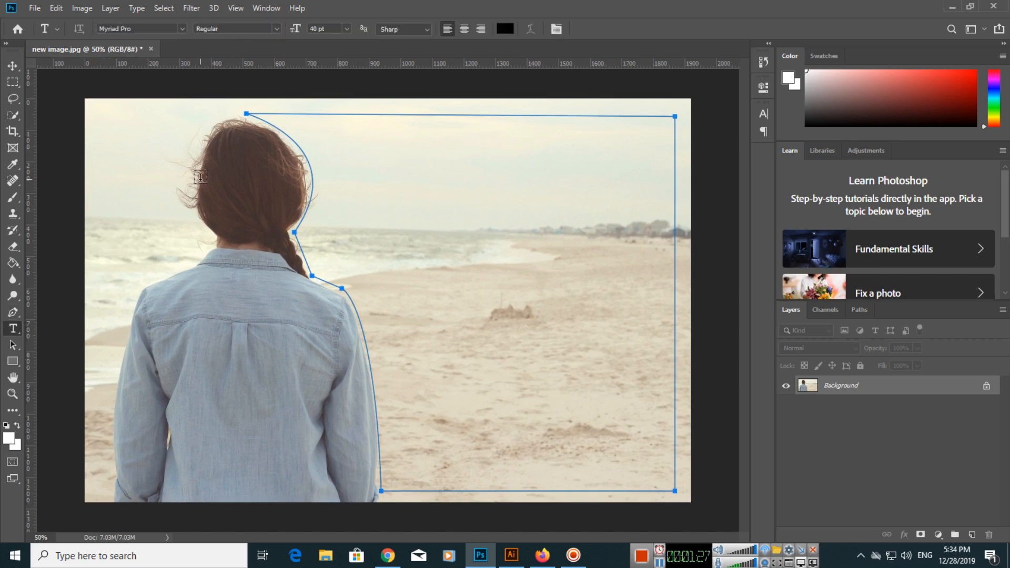
mouse_move(307, 170)
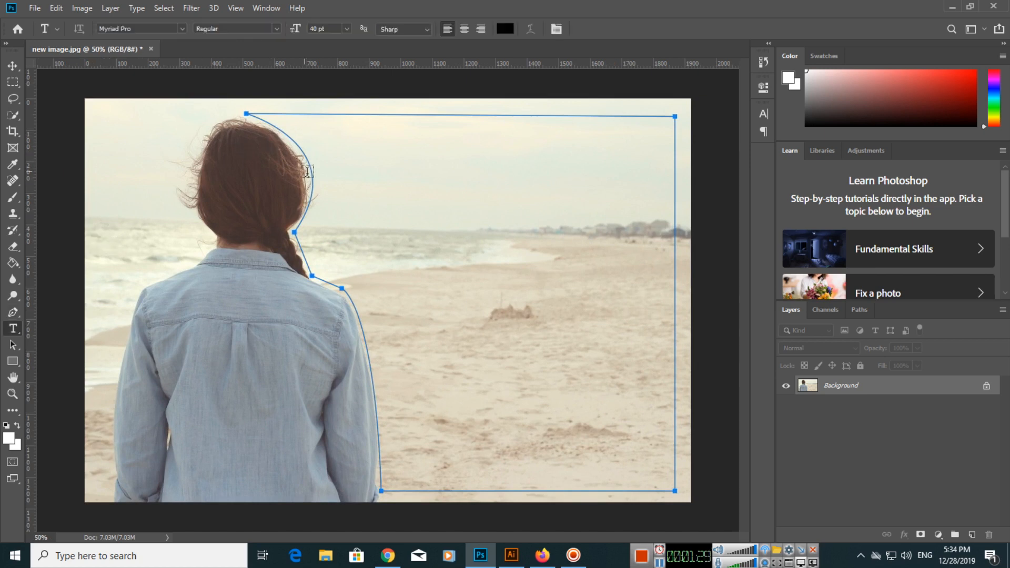
mouse_move(185, 309)
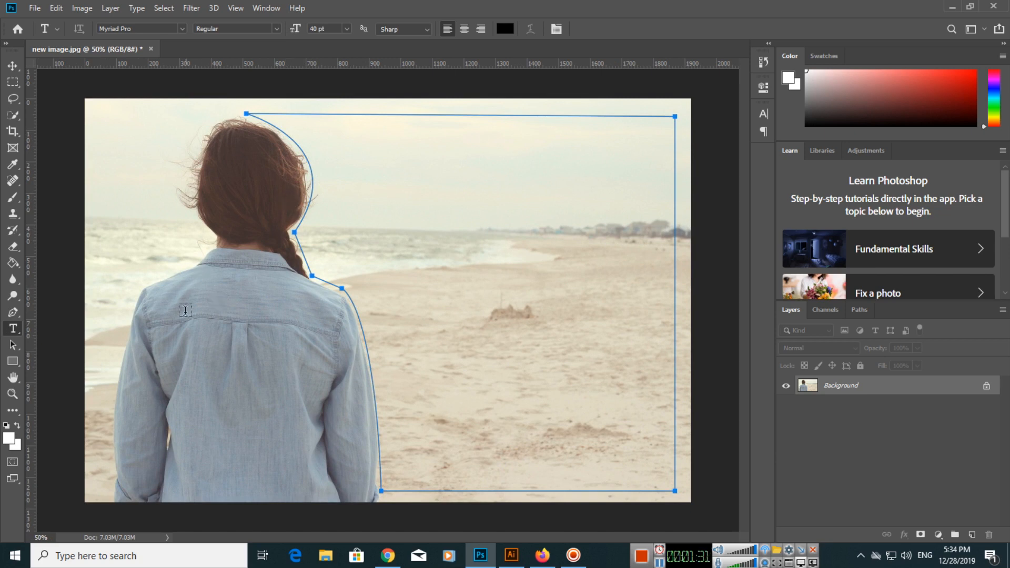
mouse_move(266, 331)
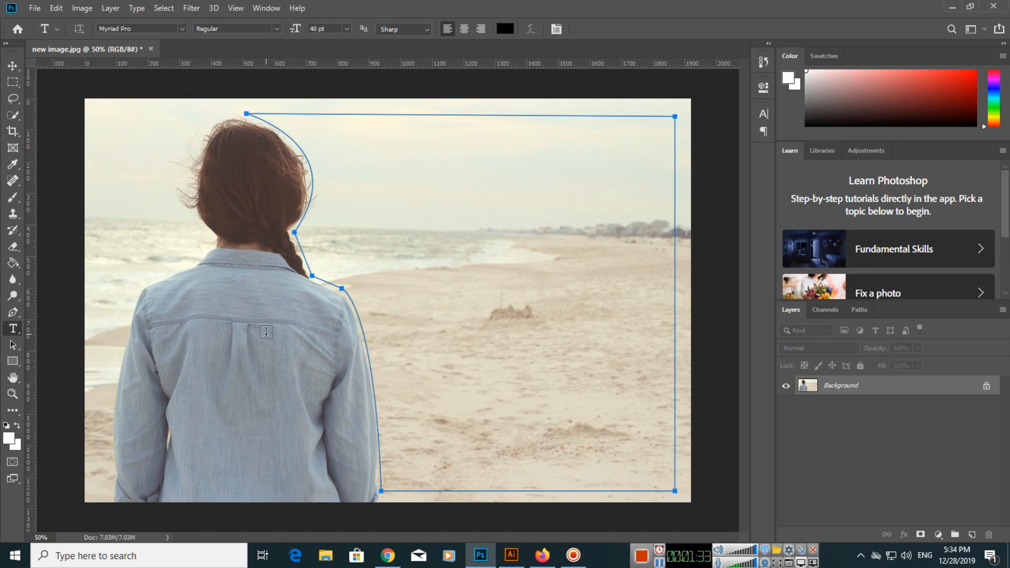
mouse_move(409, 190)
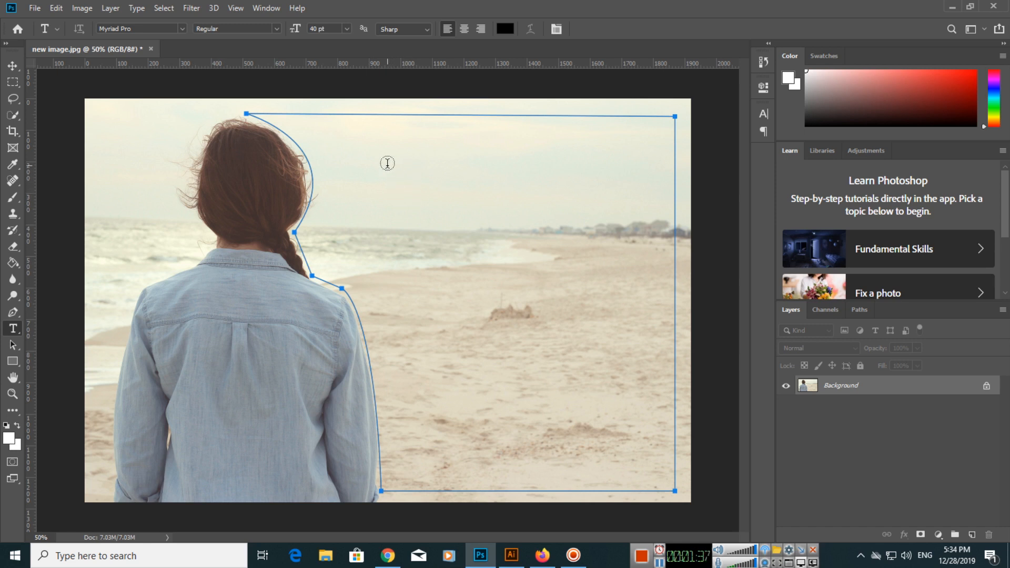
mouse_move(294, 134)
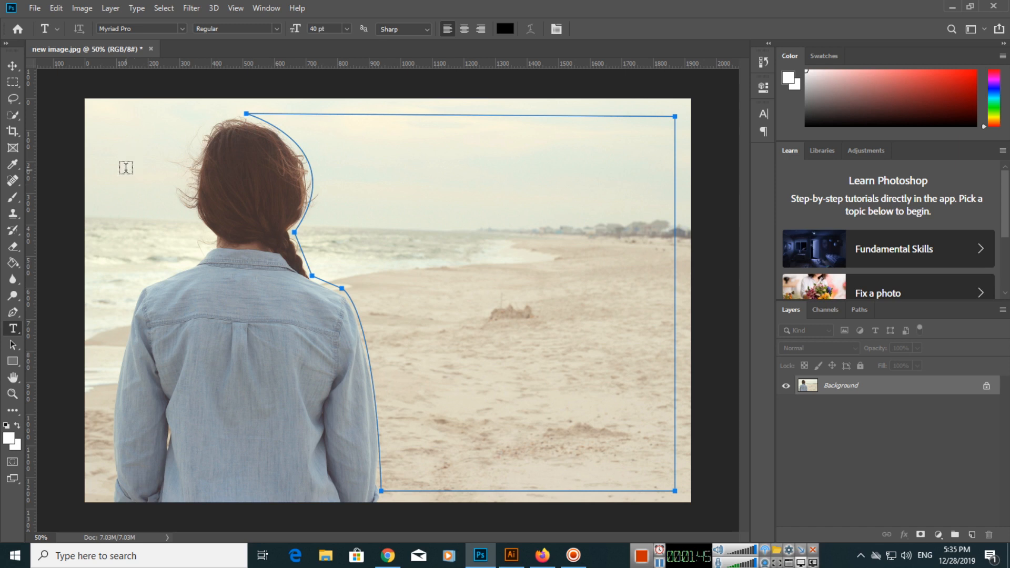
mouse_move(388, 131)
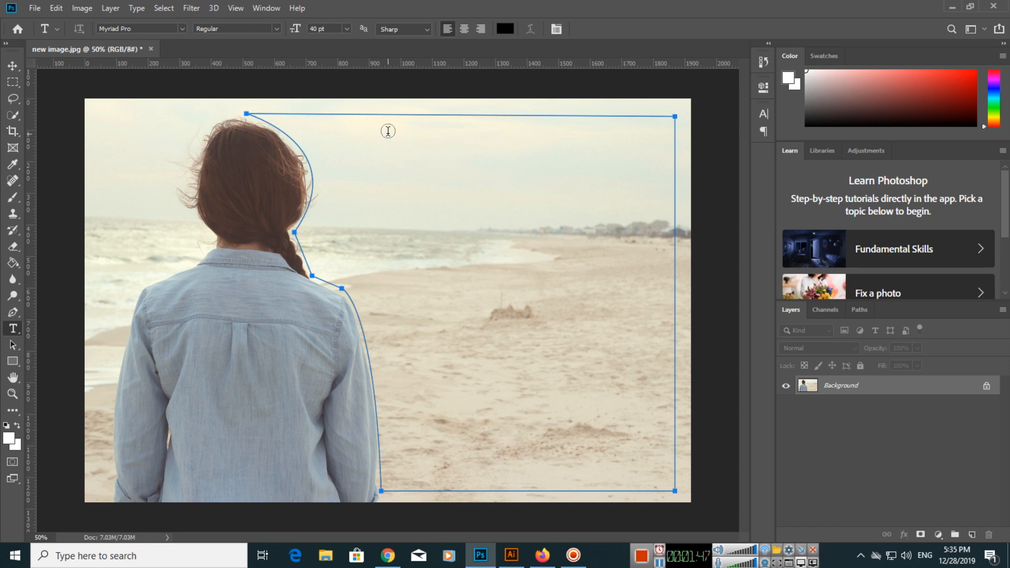
mouse_move(2, 330)
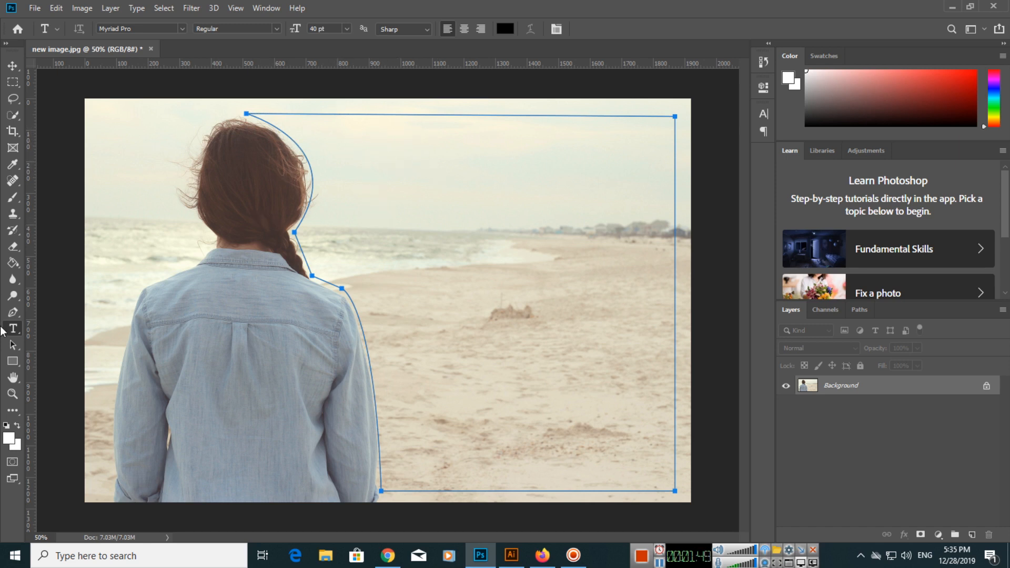
mouse_move(295, 120)
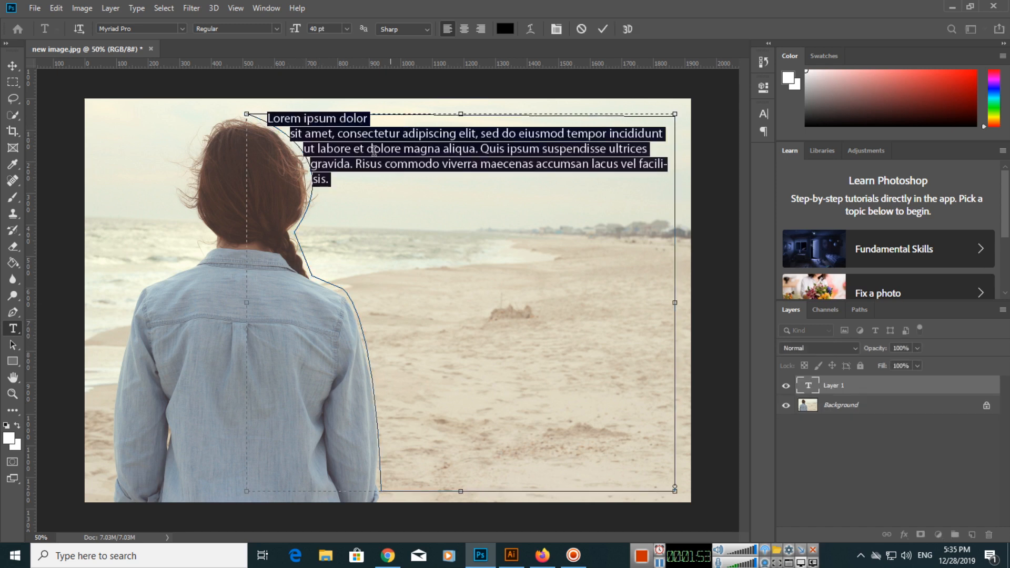
mouse_move(400, 170)
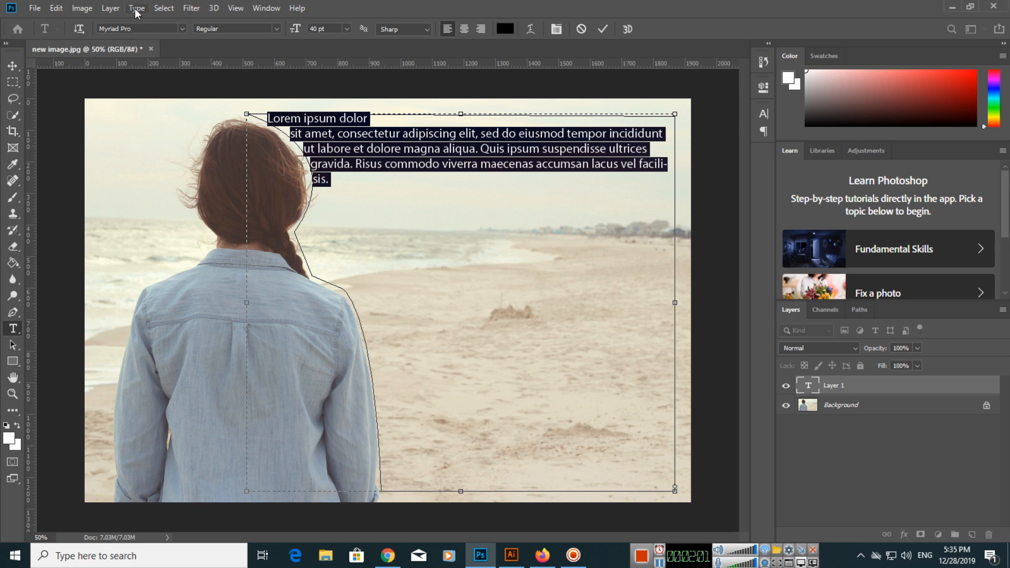
Paste Lorem Ipsum into the path, select its last passage and commit the text layer
left_click(136, 8)
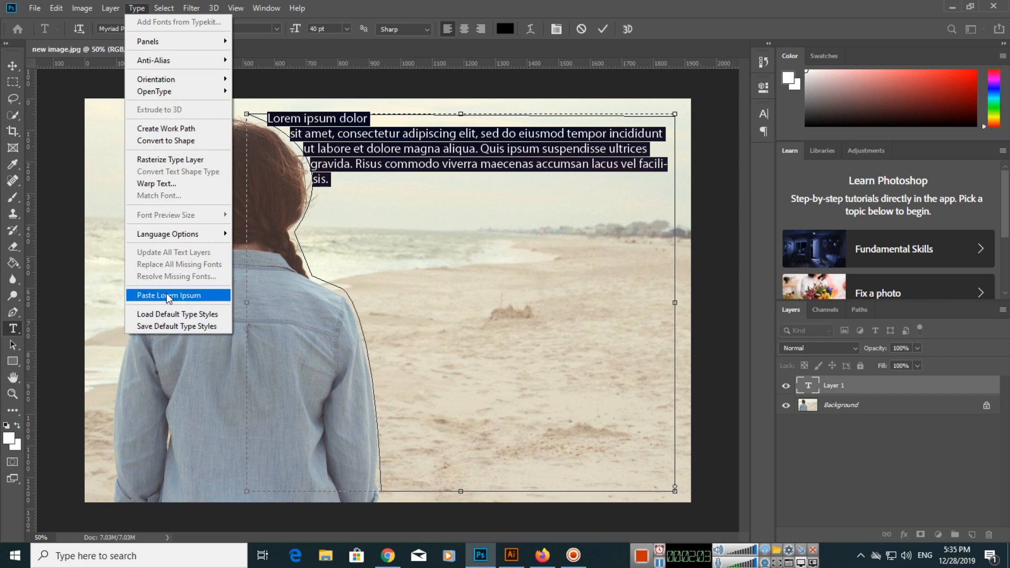
left_click(169, 295)
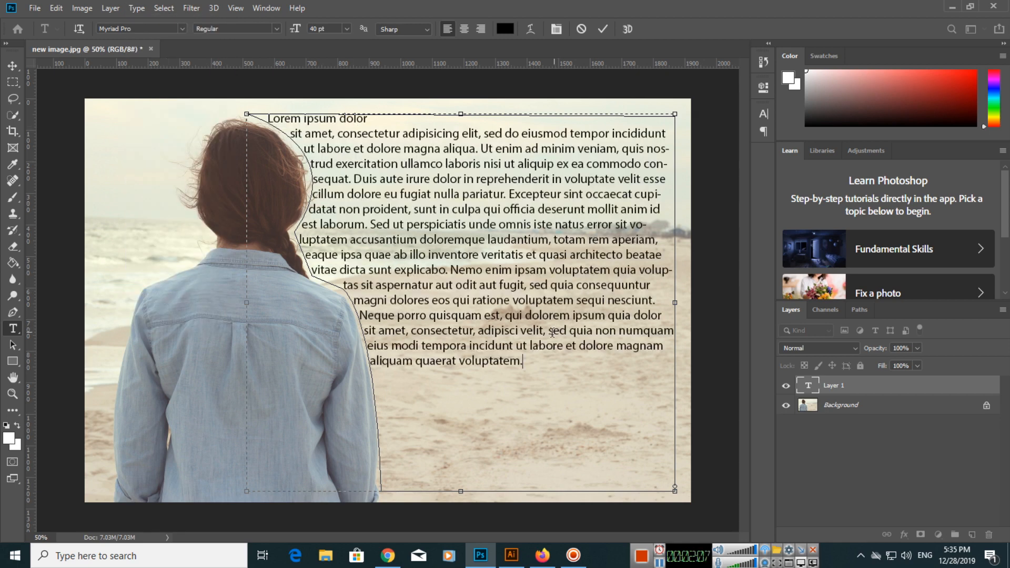
left_click_drag(454, 270, 522, 360)
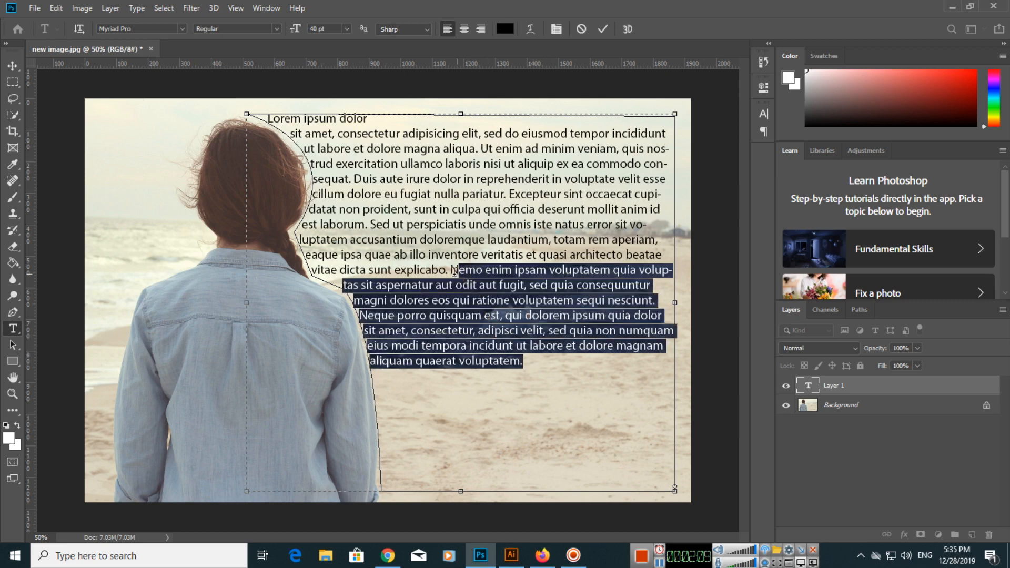
left_click(534, 371)
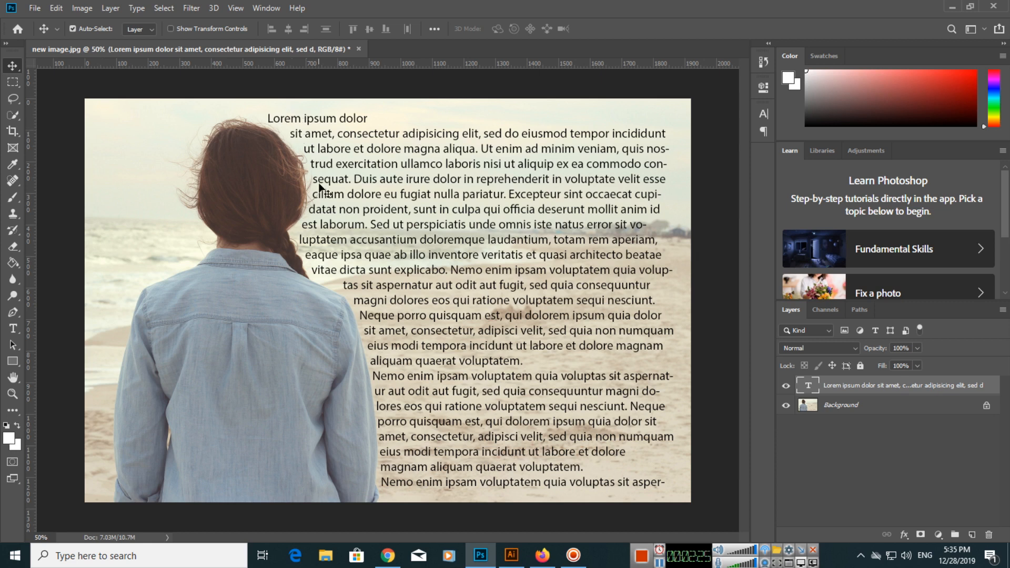
mouse_move(401, 443)
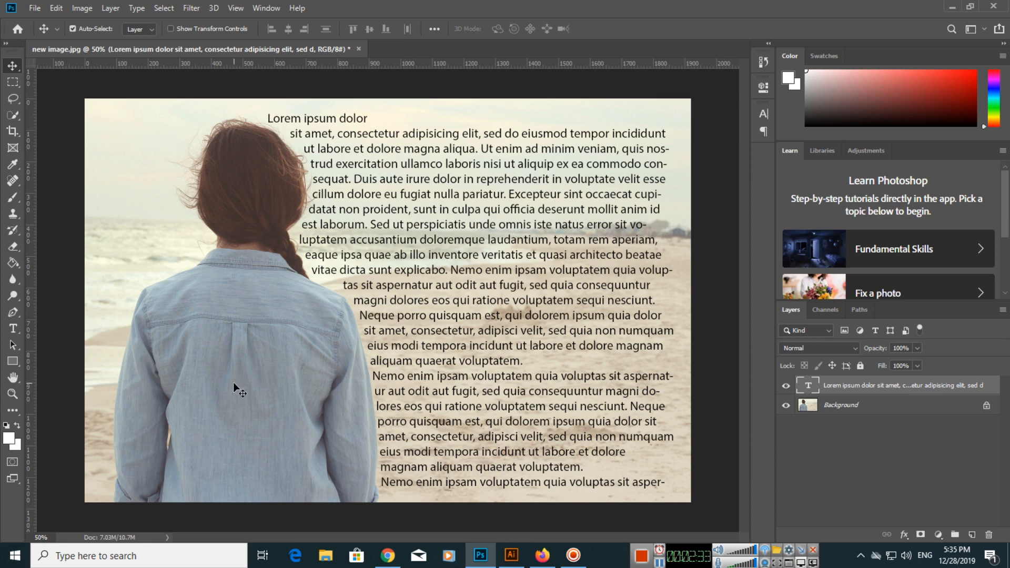
mouse_move(241, 376)
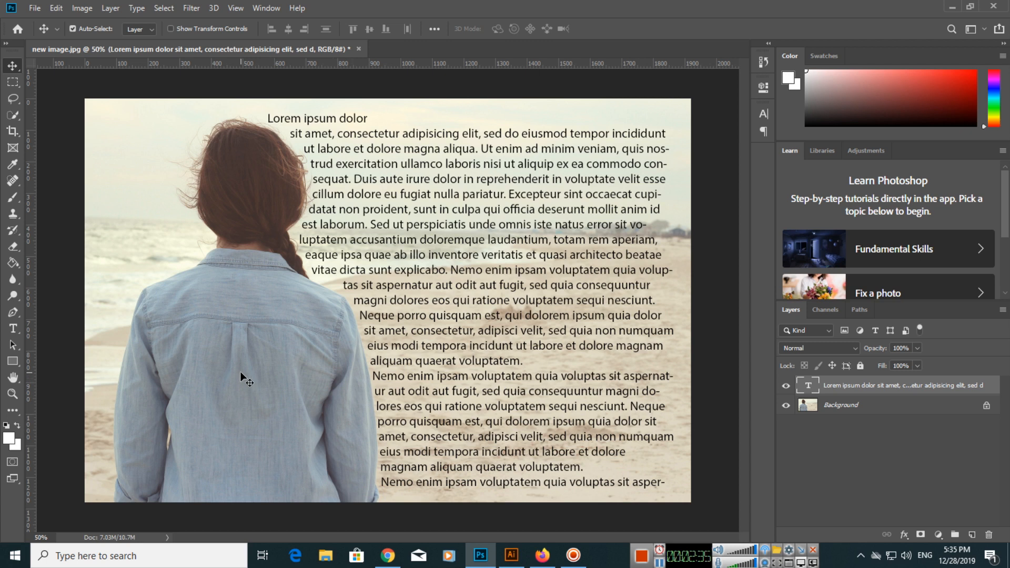